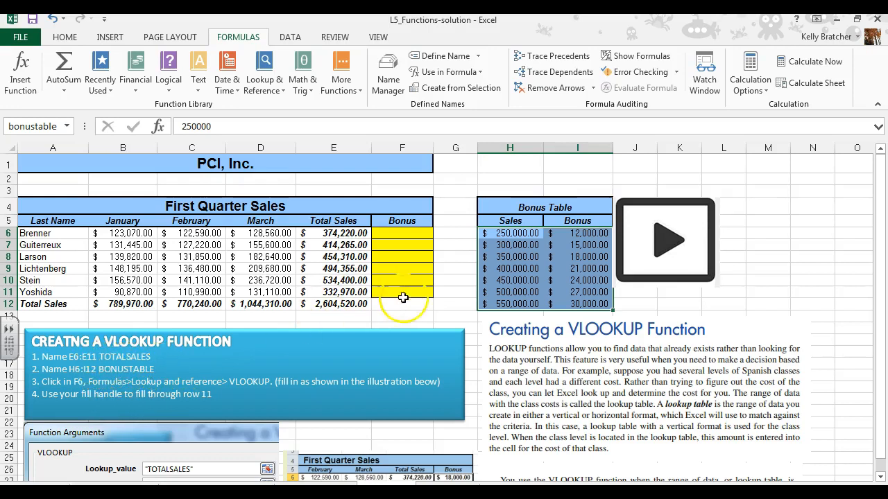
Step: Start a VLOOKUP formula in cell F6 from the Lookup & Reference functions
{"action": "left_click", "coordinate": [401, 232]}
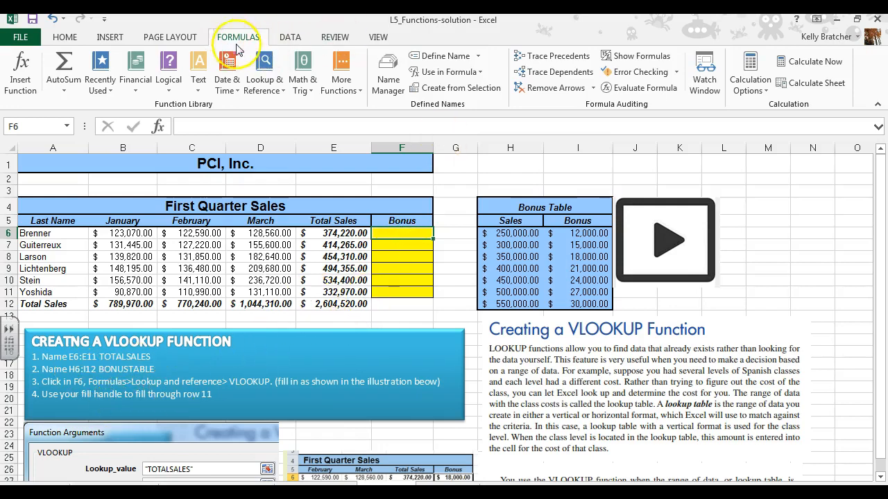
{"action": "left_click", "coordinate": [263, 71]}
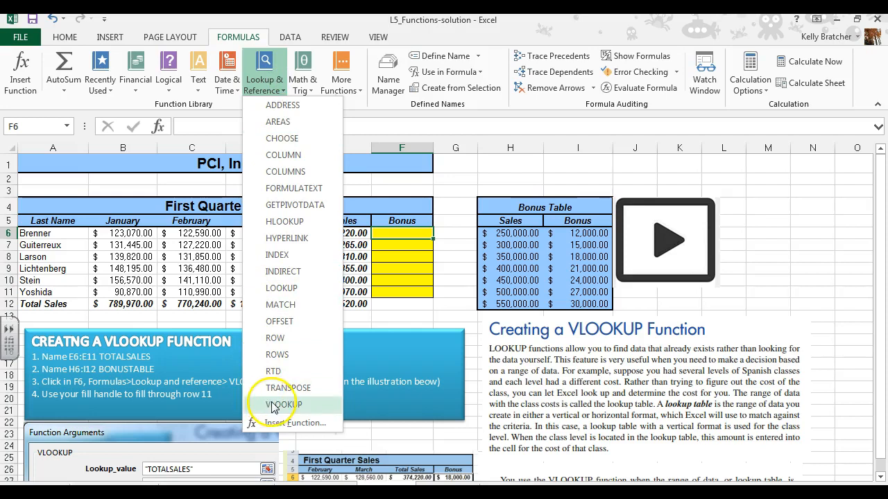
{"action": "left_click", "coordinate": [283, 404]}
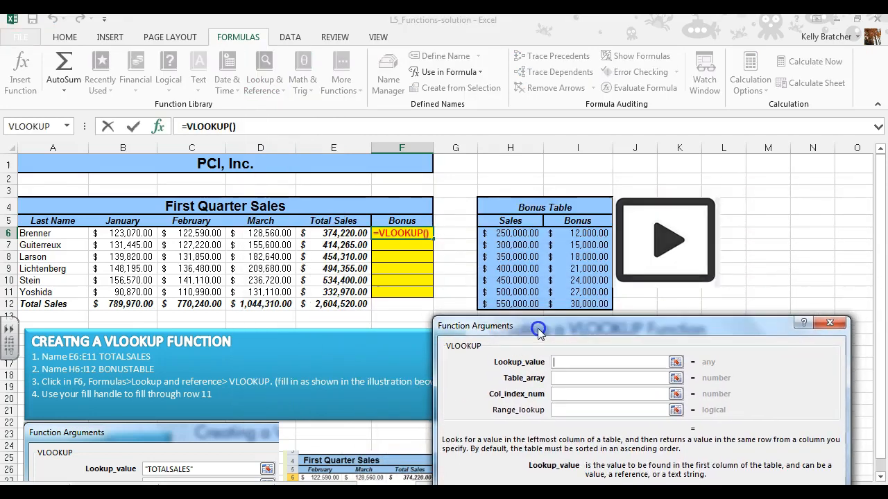
{"action": "mouse_move", "coordinate": [330, 245]}
{"action": "type", "text": "totalsales"}
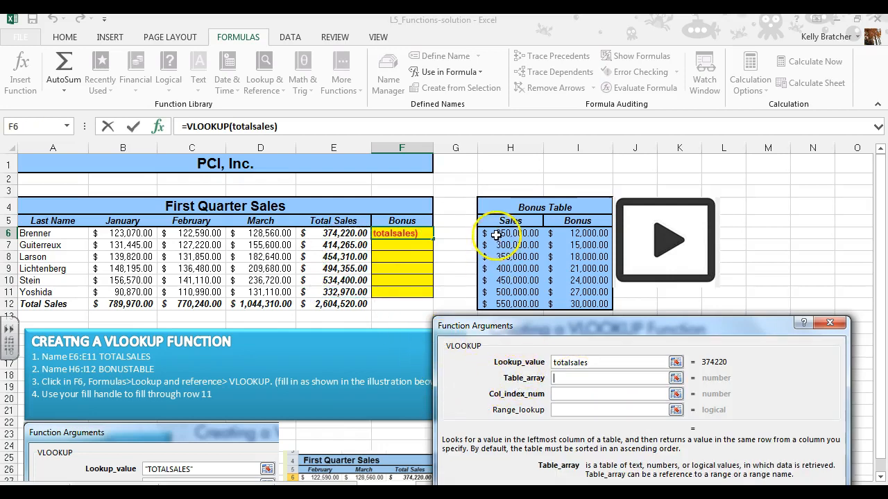
Step: Complete F6 as =VLOOKUP(totalsales,bonustable,2), returning an $18,000.00 bonus for Brenner
{"action": "type", "text": "bonustable"}
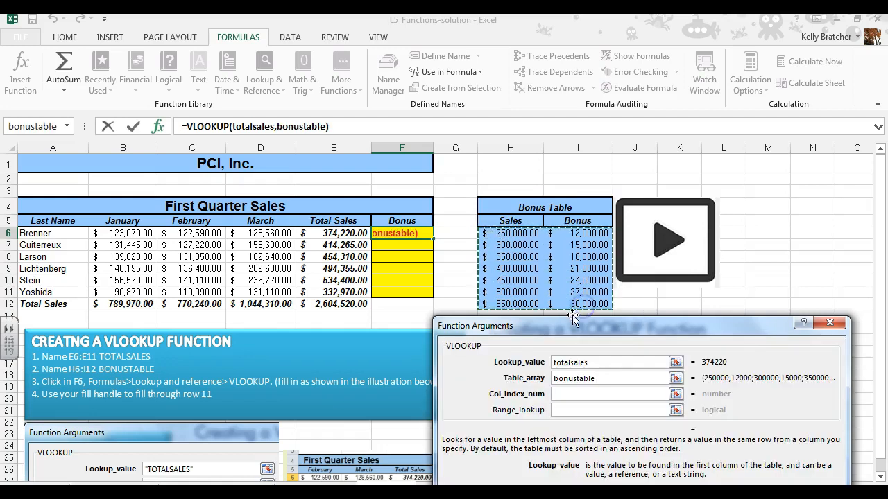
{"action": "left_click", "coordinate": [611, 394]}
{"action": "type", "text": ",2"}
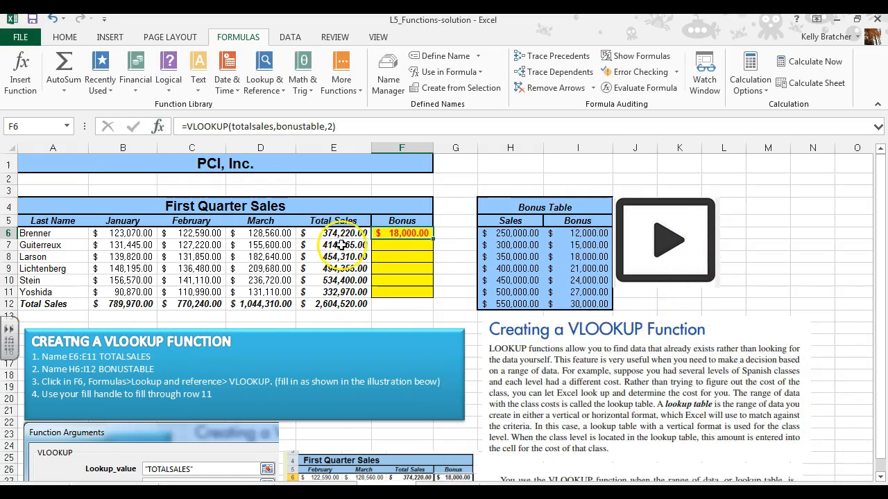
{"action": "left_click", "coordinate": [333, 233]}
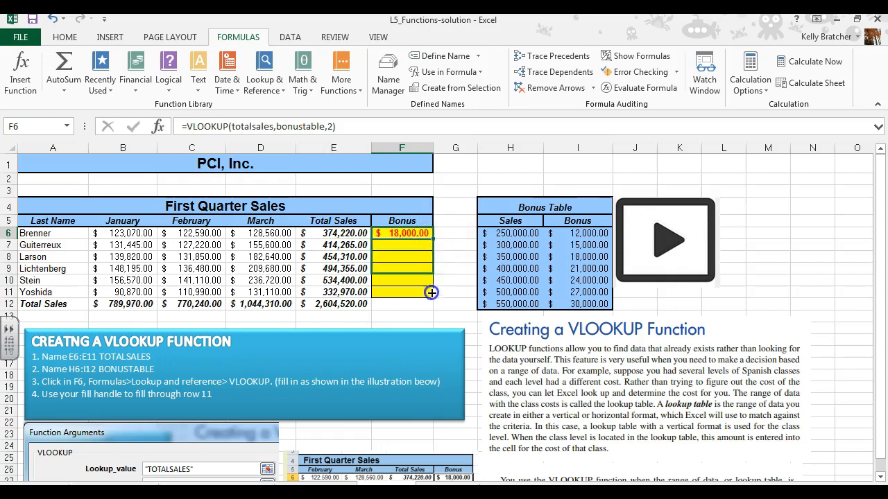
Step: Fill the F6 bonus formula down through F11, giving Yoshida $15,000.00
{"action": "left_click_drag", "start_coordinate": [432, 233], "coordinate": [401, 292]}
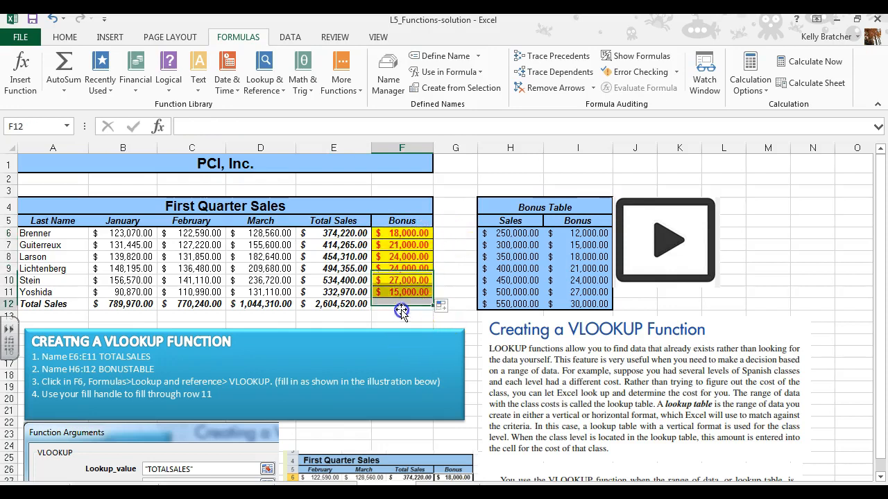